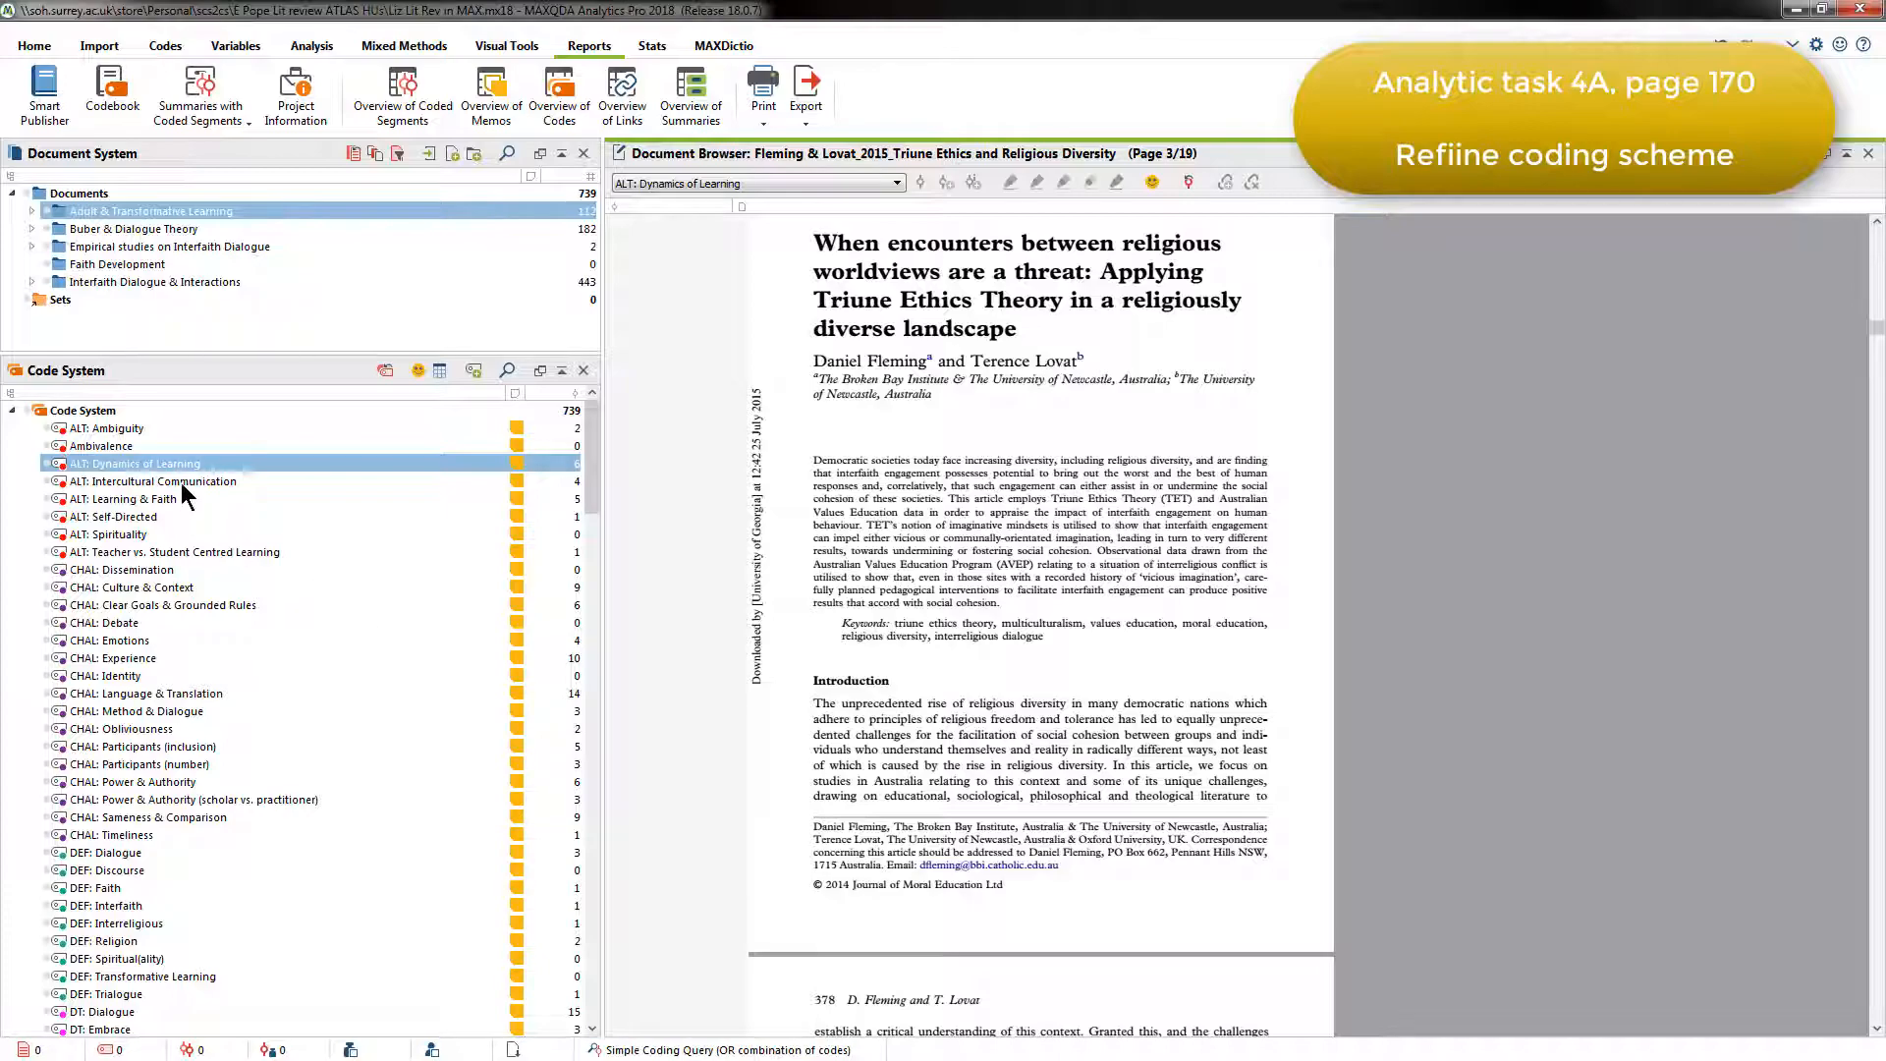
# Retrieve the coded segments of ALT: Dynamics of Learning and jump to one in its document.
pyautogui.rightClick(138, 462)
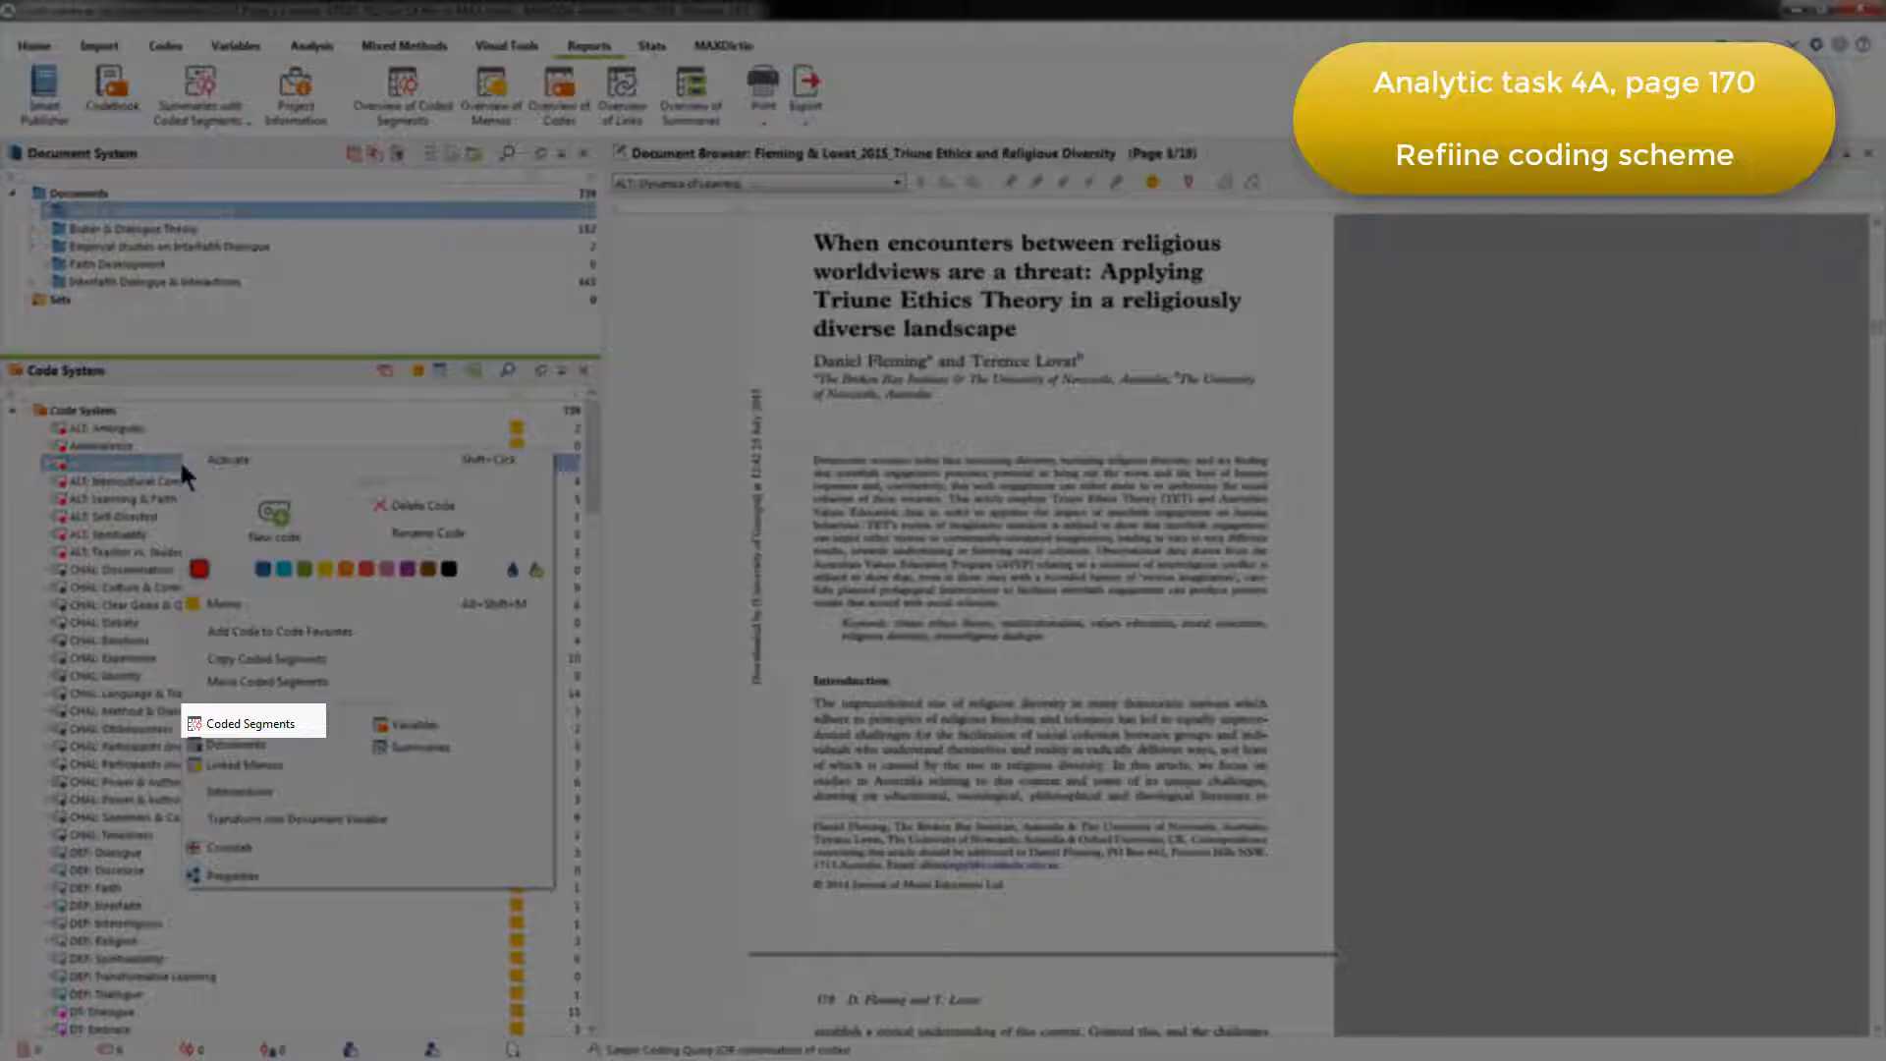
pyautogui.click(234, 719)
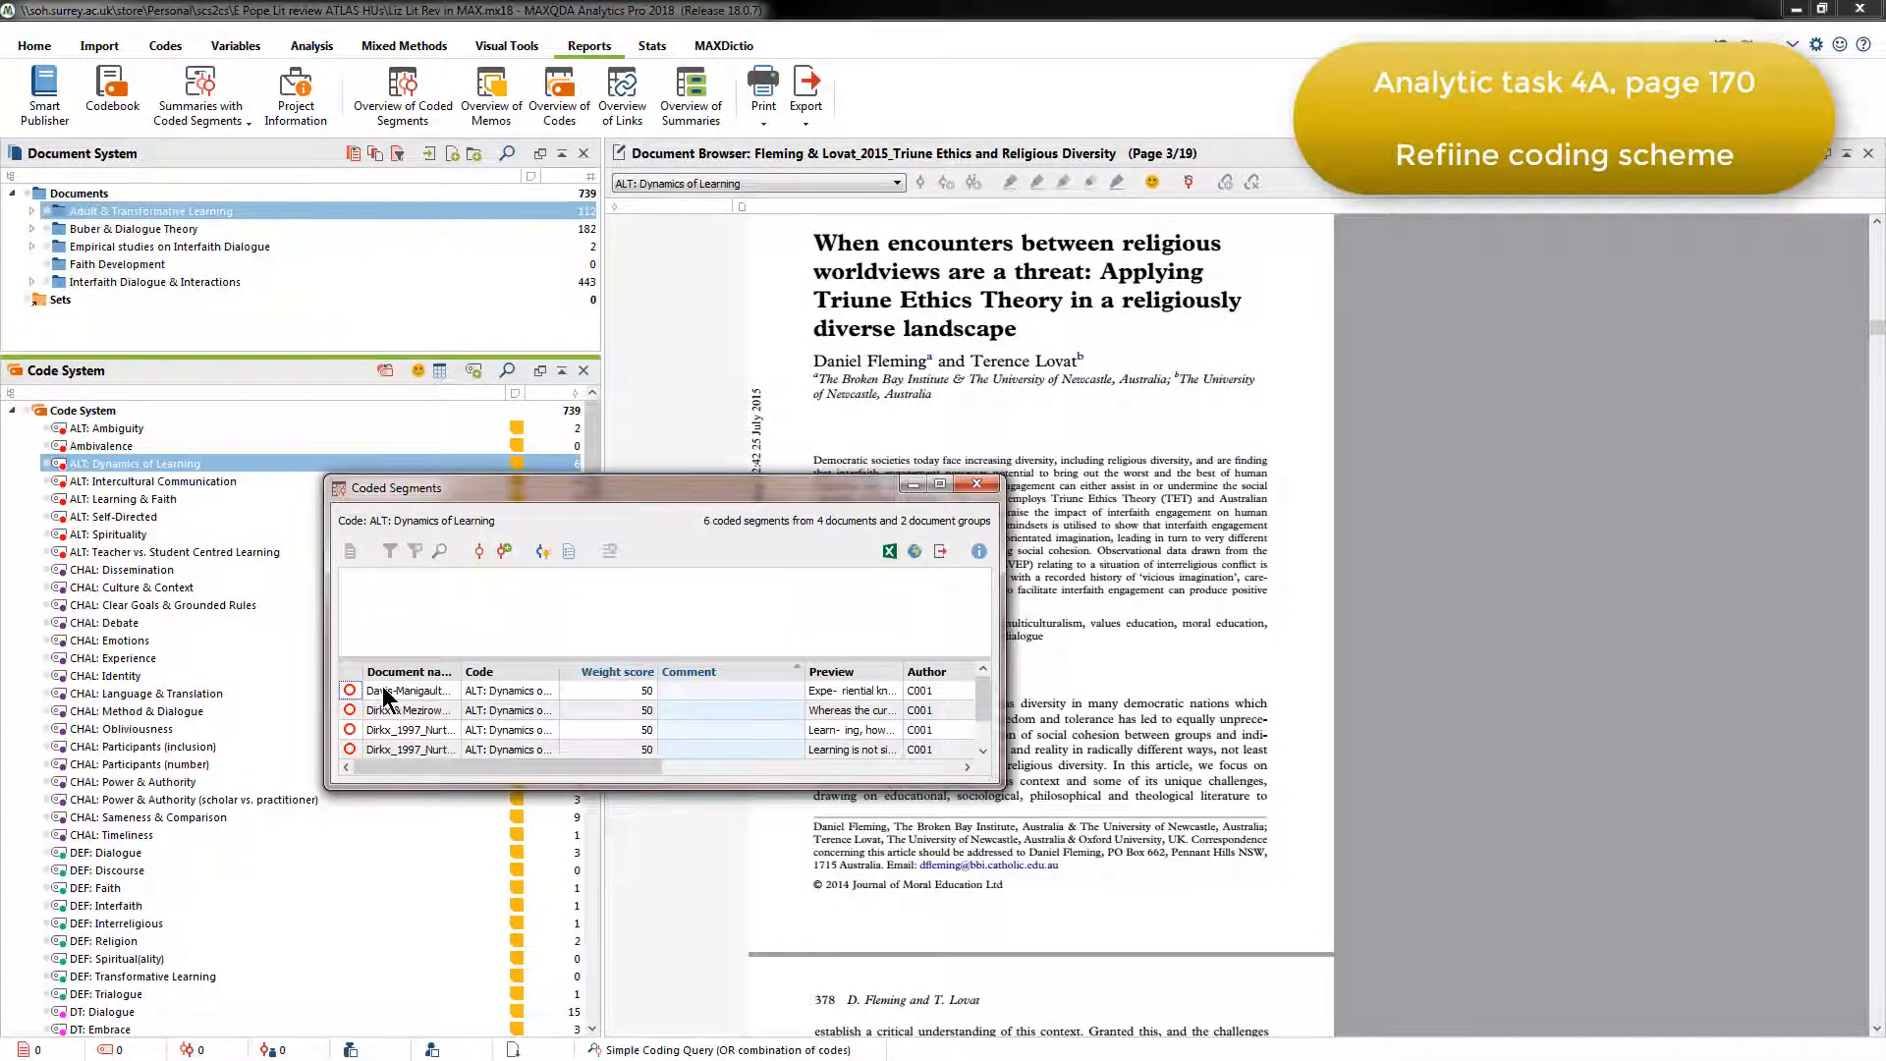
pyautogui.click(408, 691)
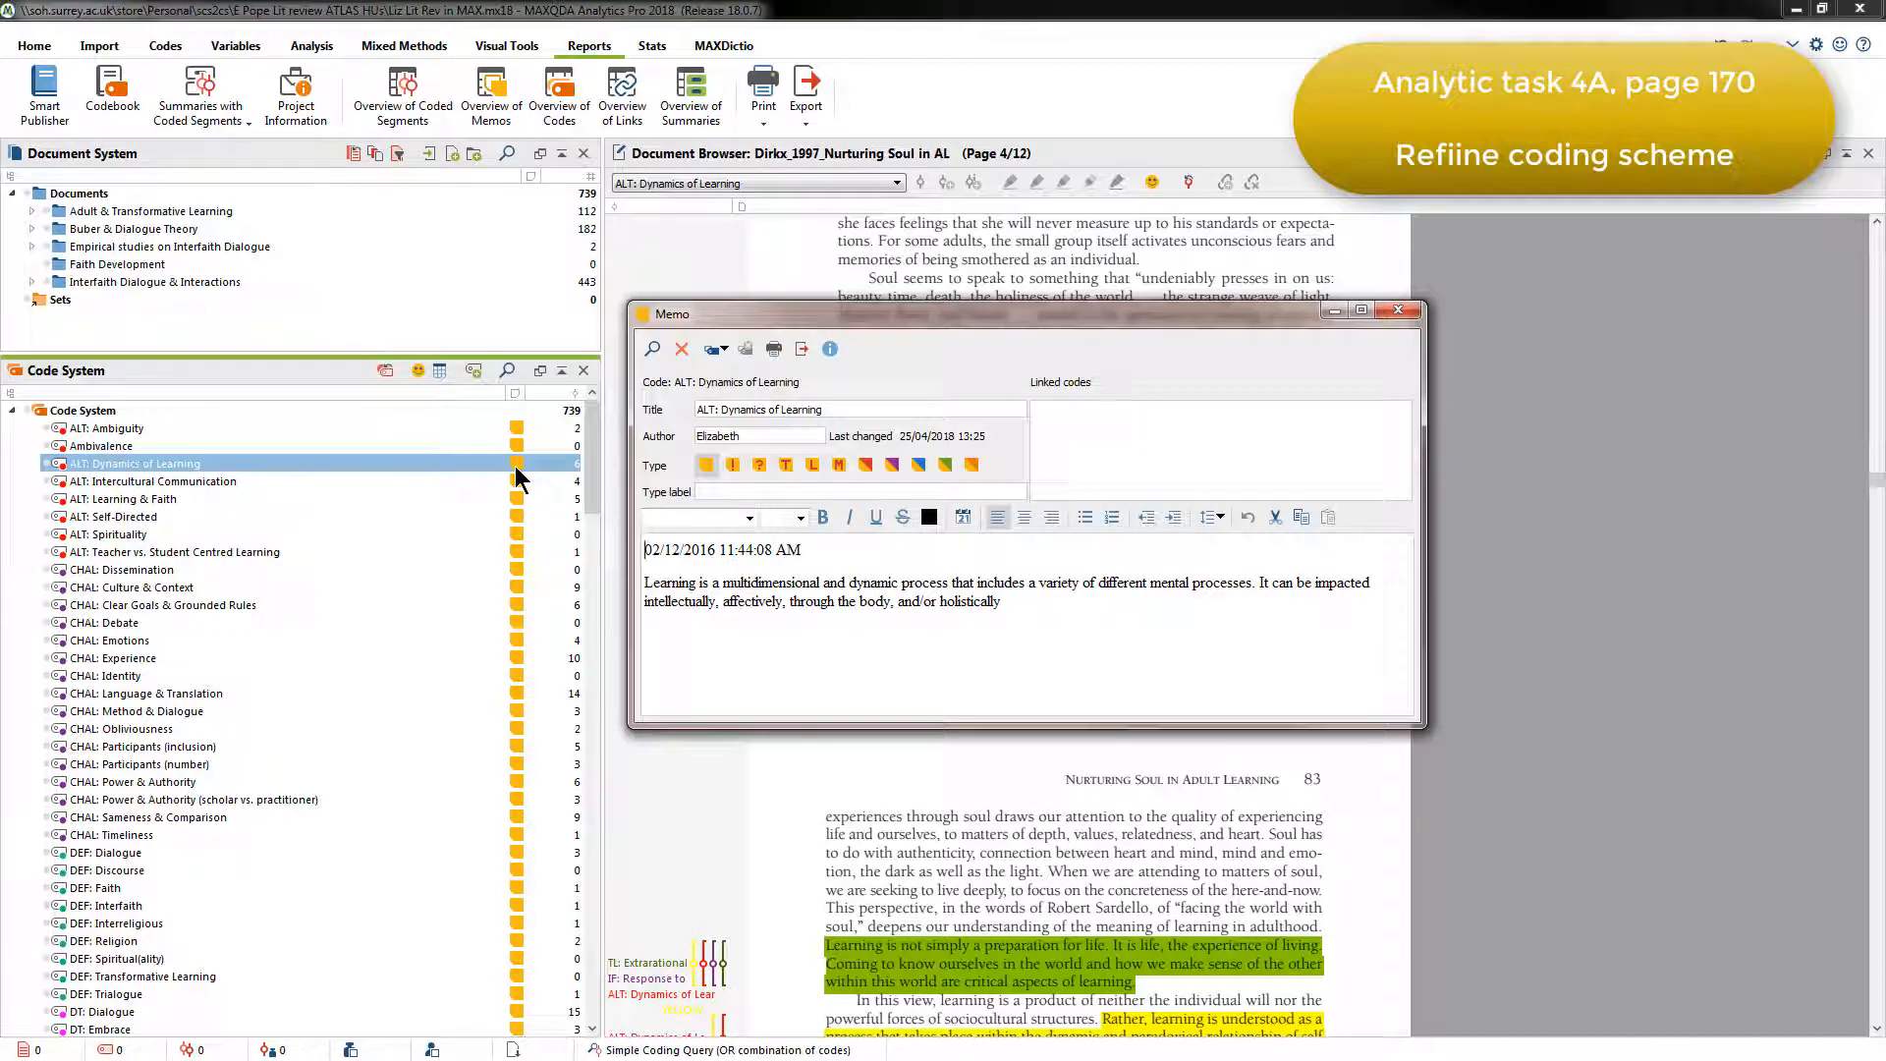
# View the Dynamics of Learning code memo holding its definition of learning.
pyautogui.click(102, 446)
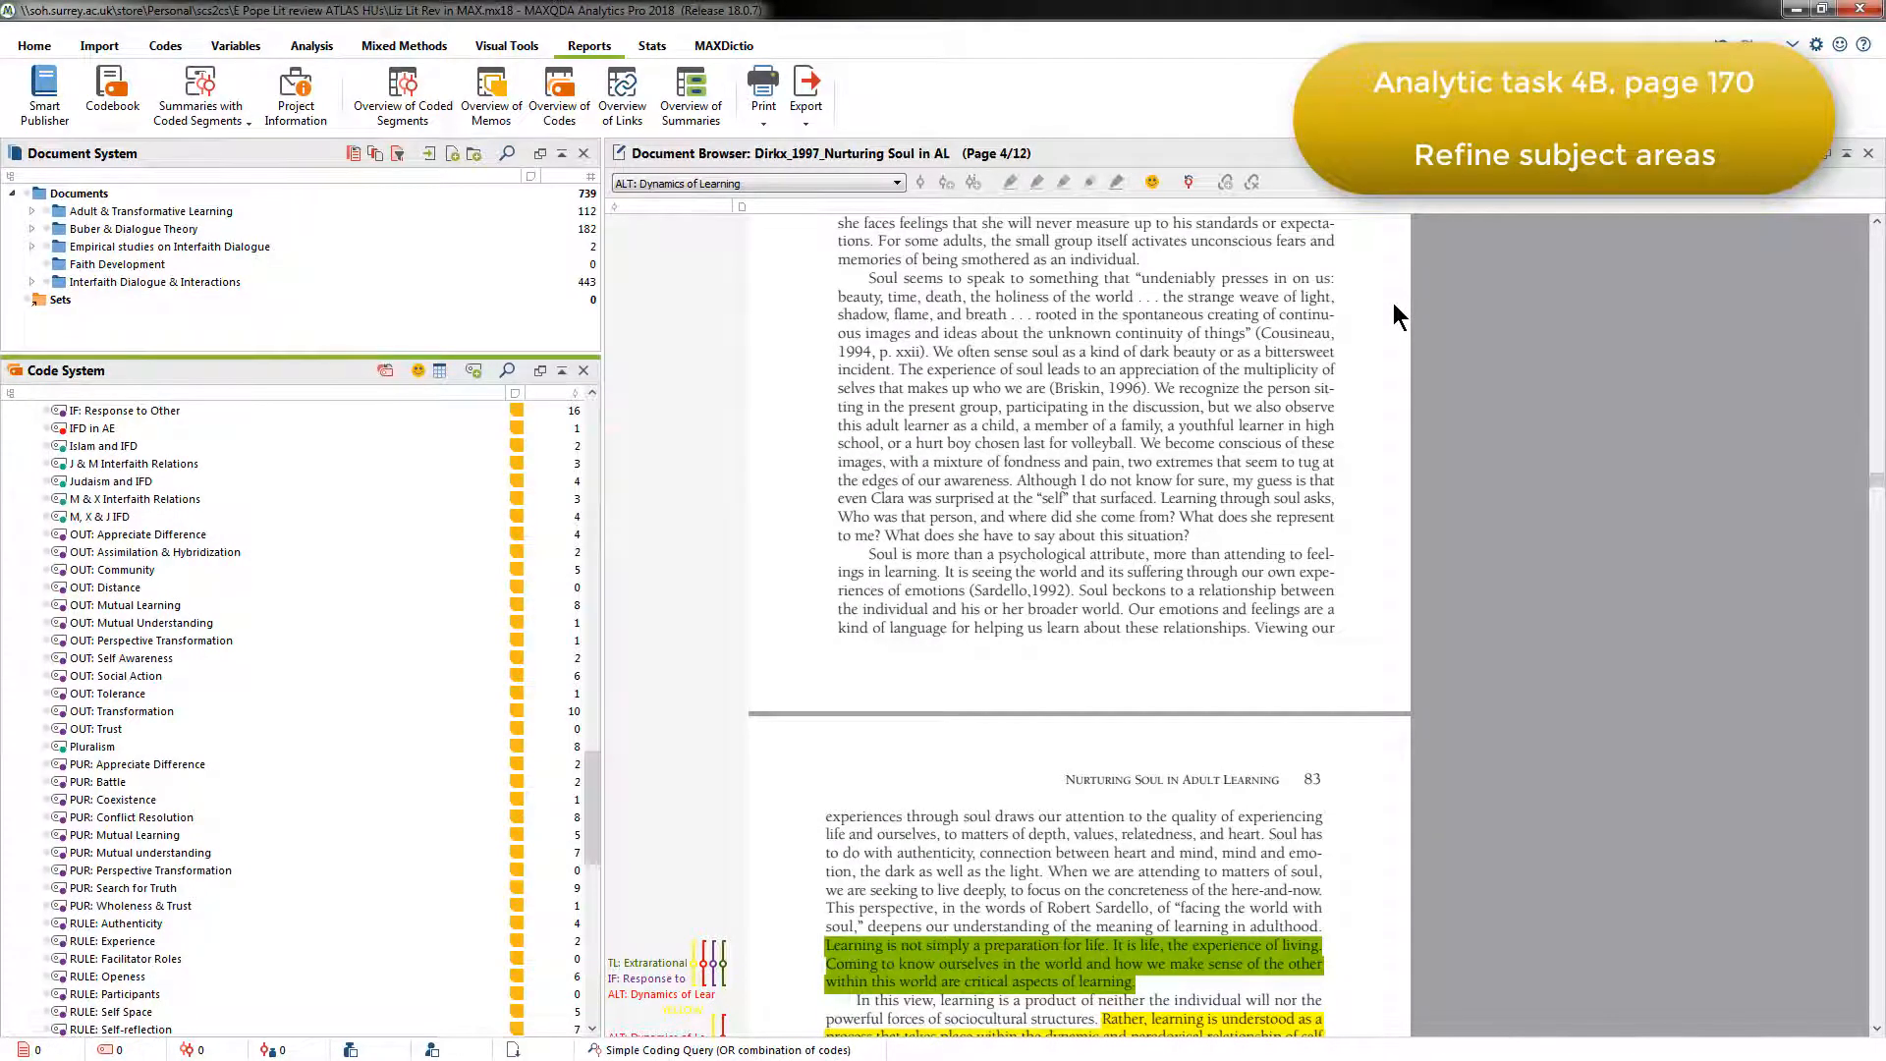
pyautogui.moveTo(424, 232)
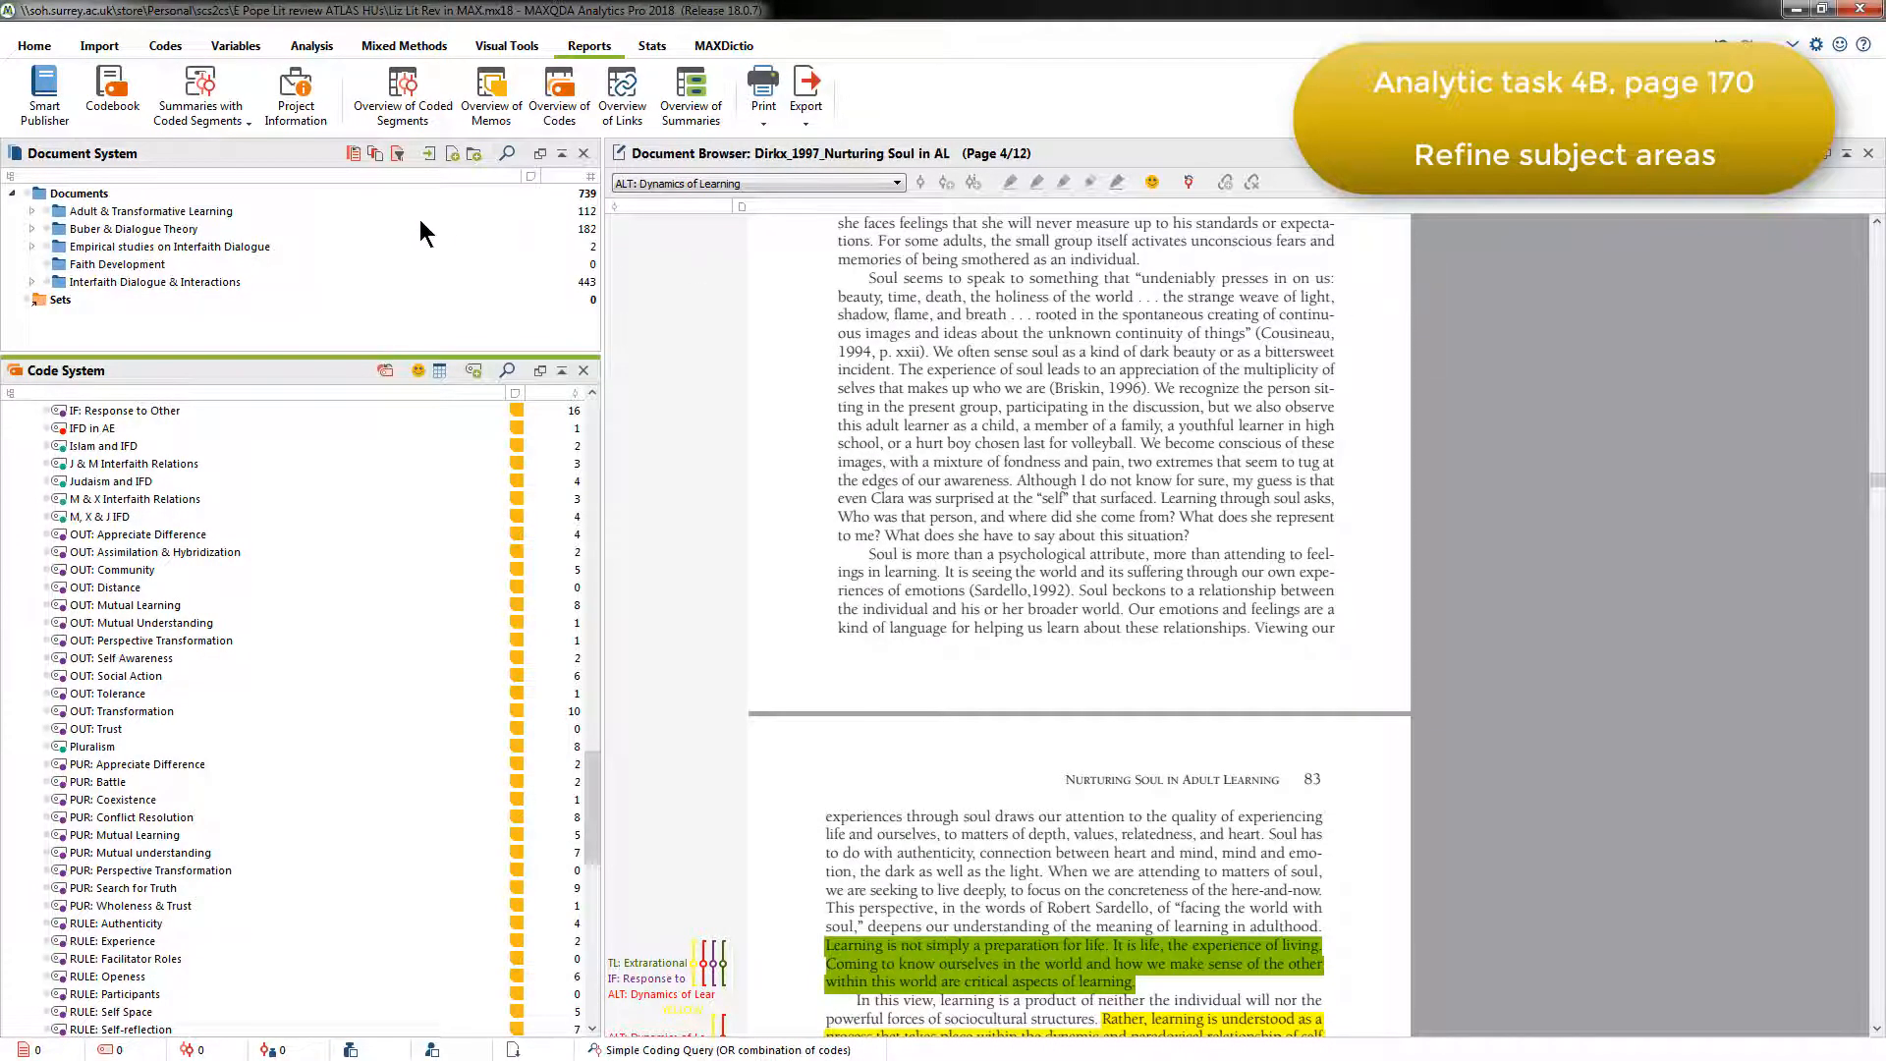
pyautogui.rightClick(151, 213)
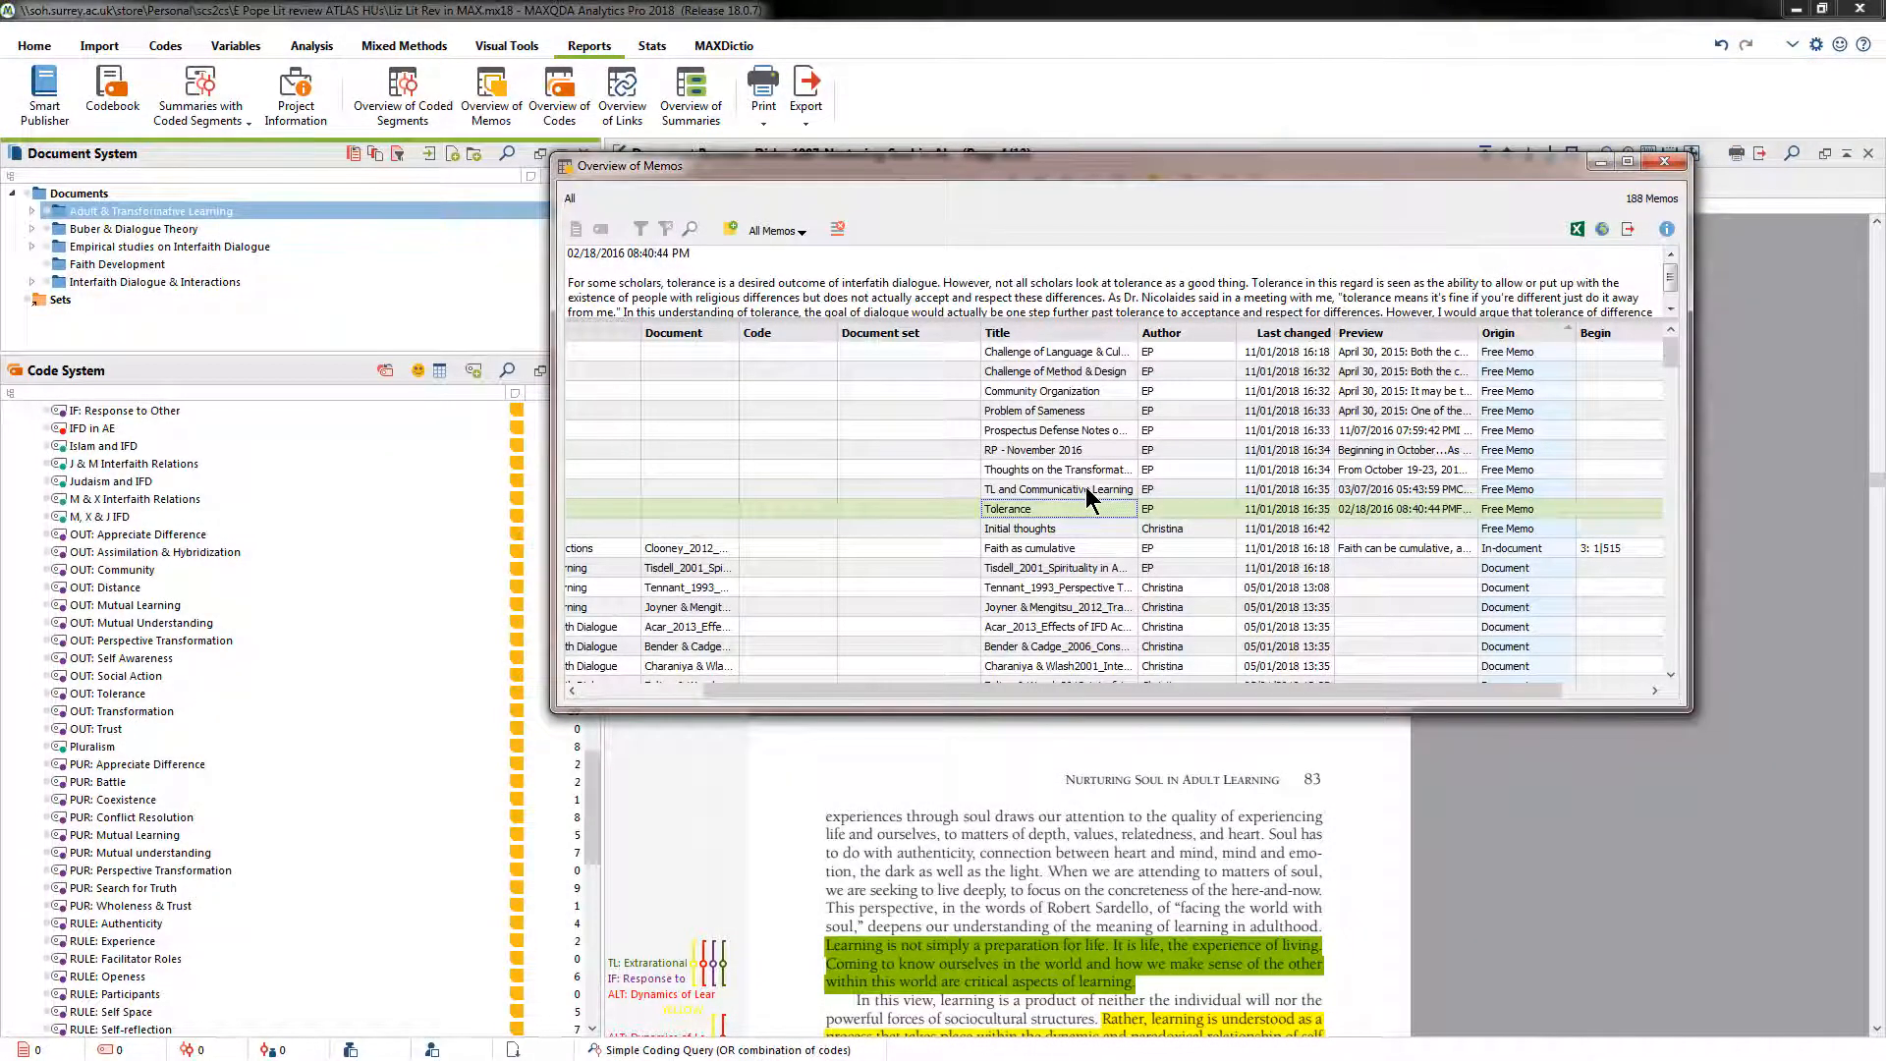
# Preview the 'TL and Communicative Learning' memo in the Overview of Memos.
pyautogui.click(1057, 489)
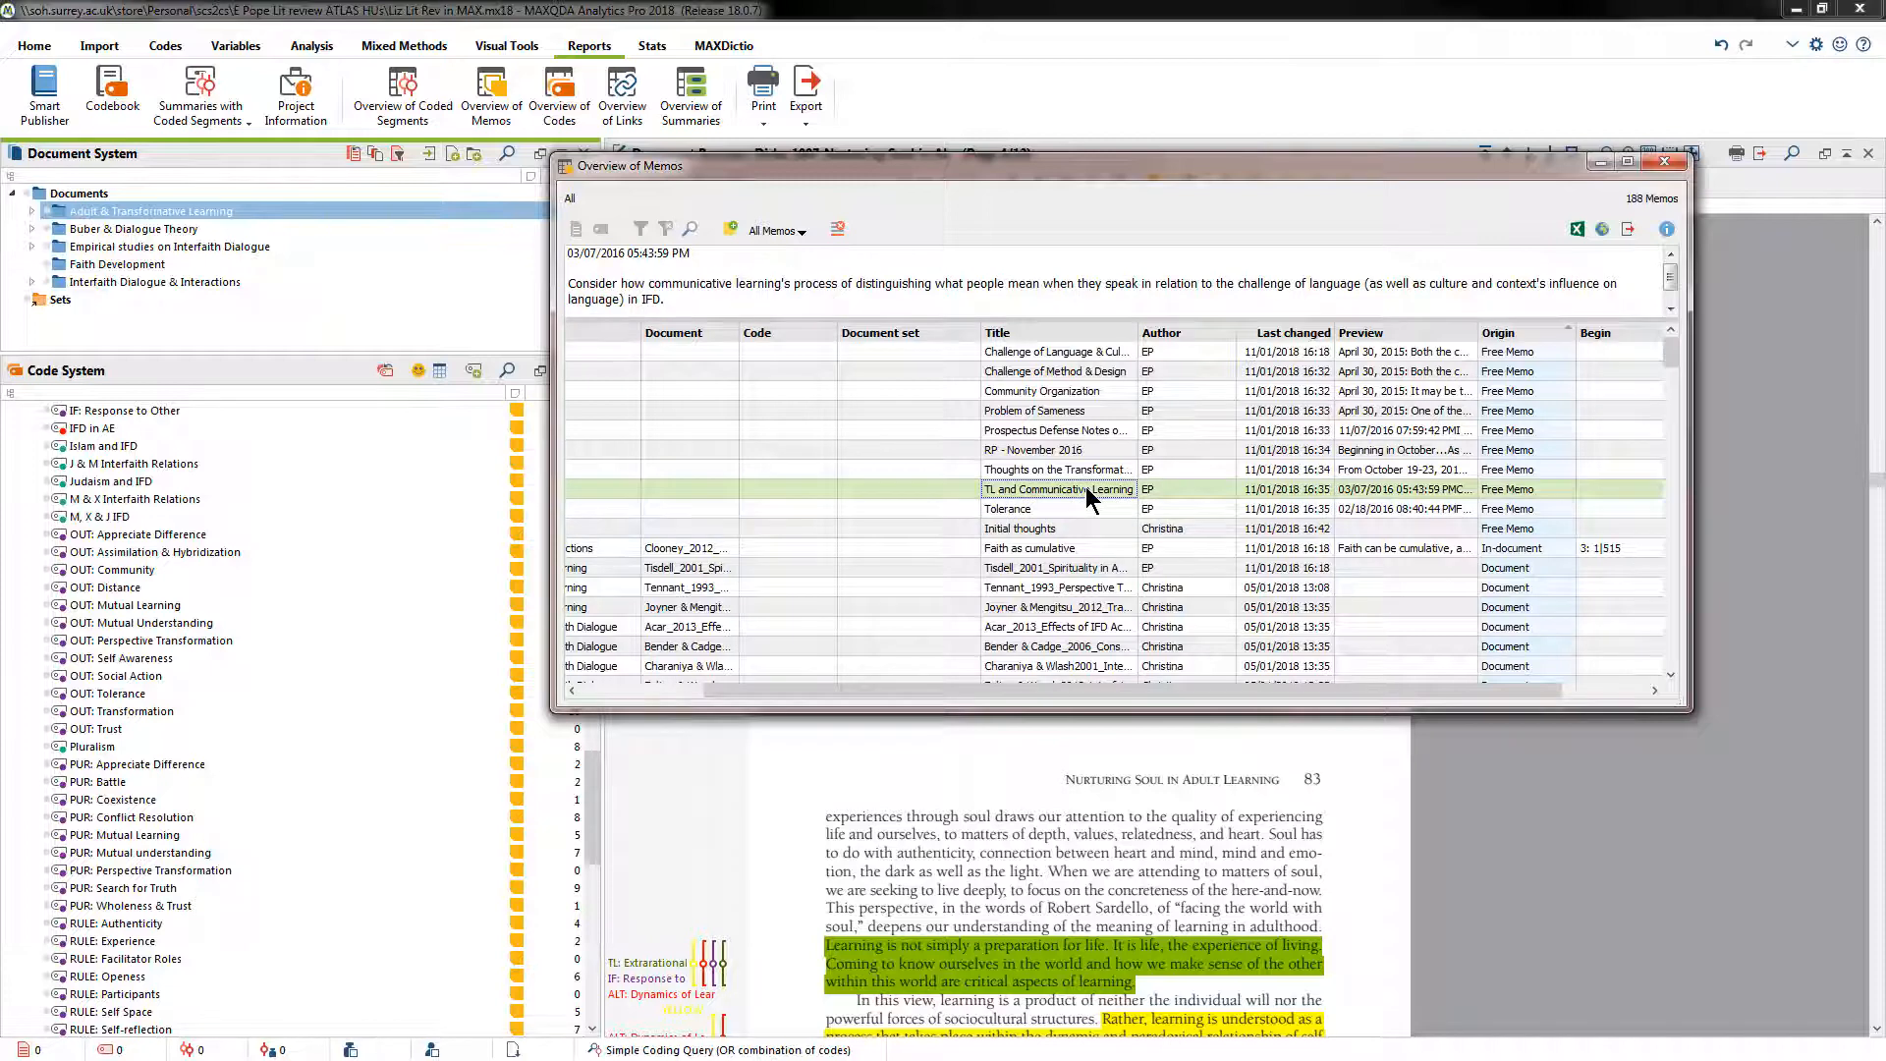